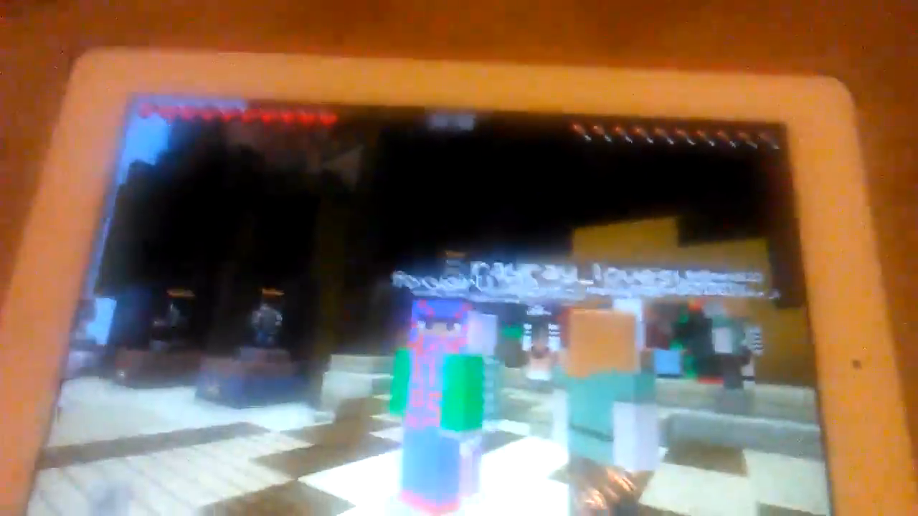
Step: Check the Game Menu's player list, then return to the lobby game
key(Escape)
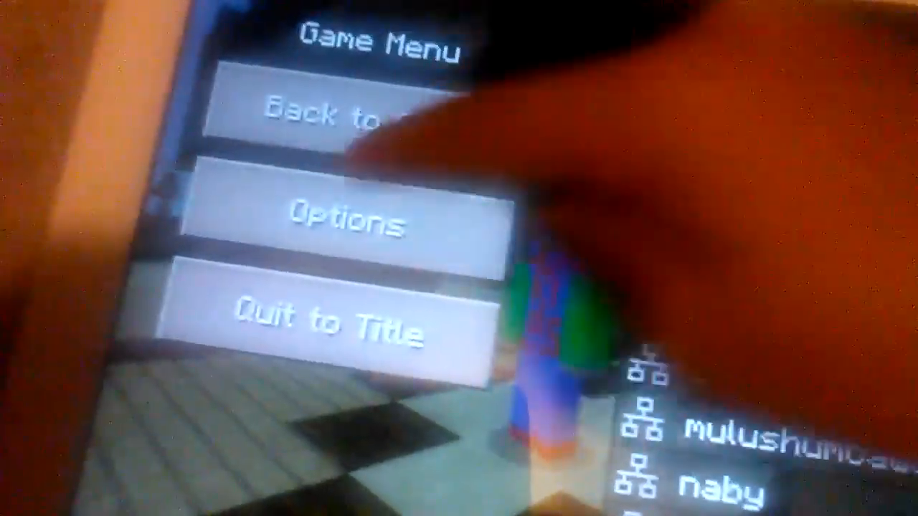
click(326, 114)
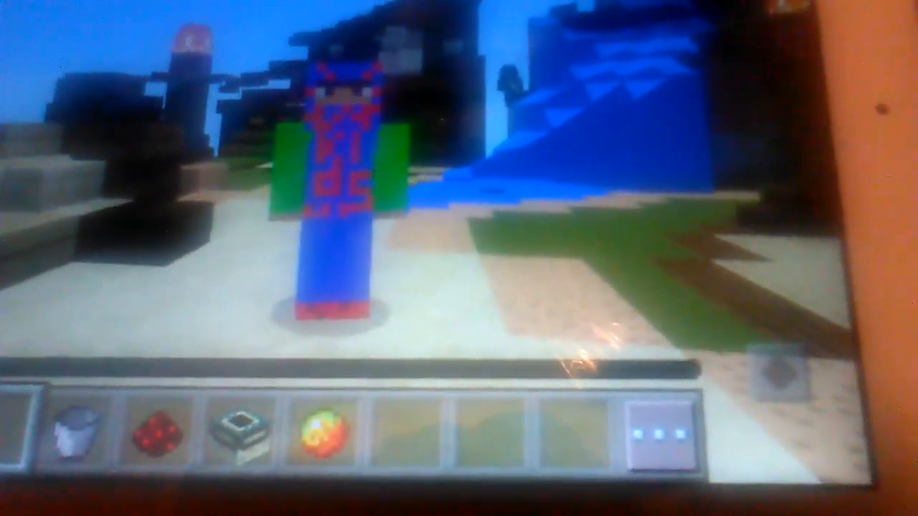